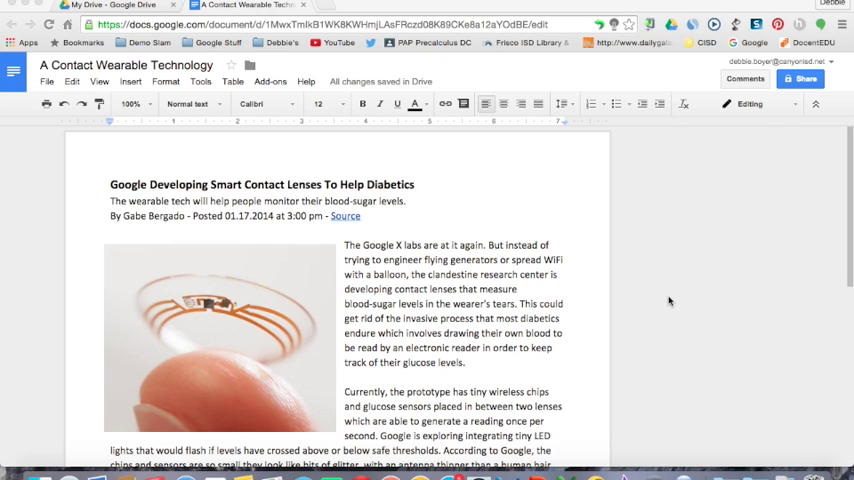
mouse_move(749, 246)
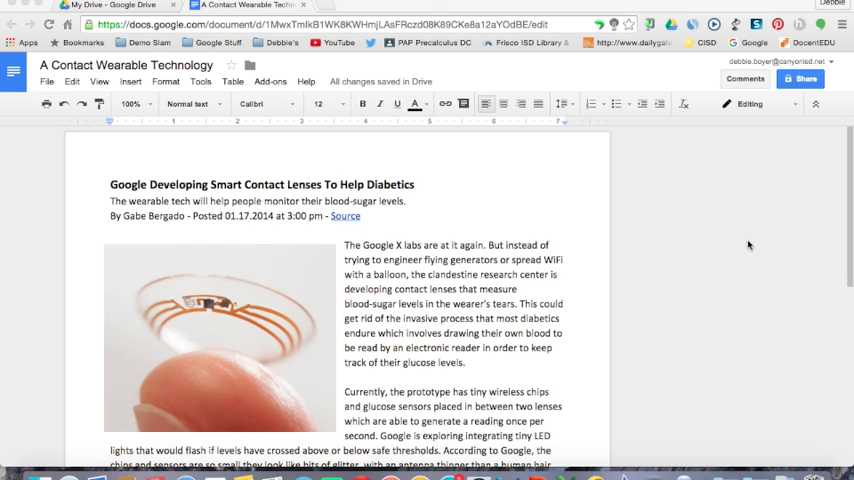
mouse_move(753, 240)
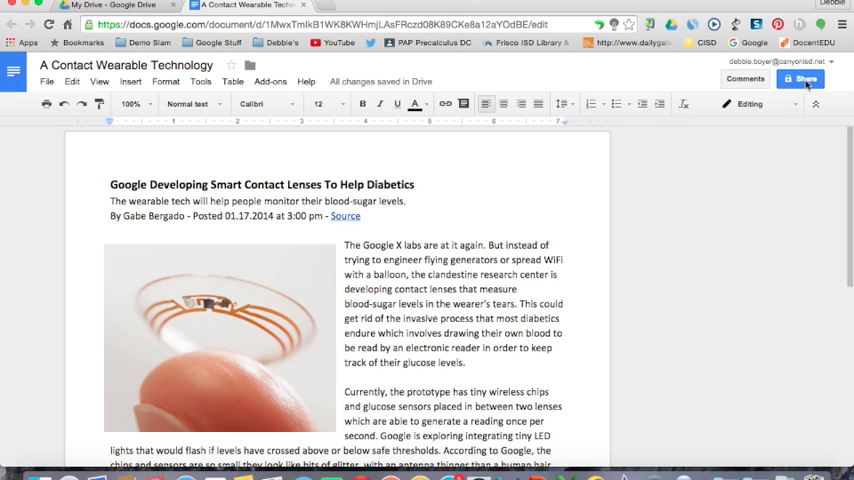
Step: Share the article with two people as commenters, with email notifications turned off
click(801, 79)
text(m)
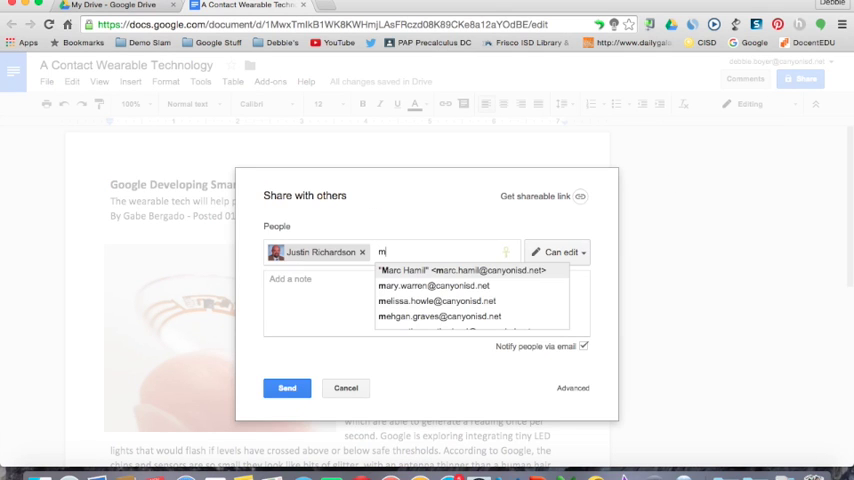
click(463, 270)
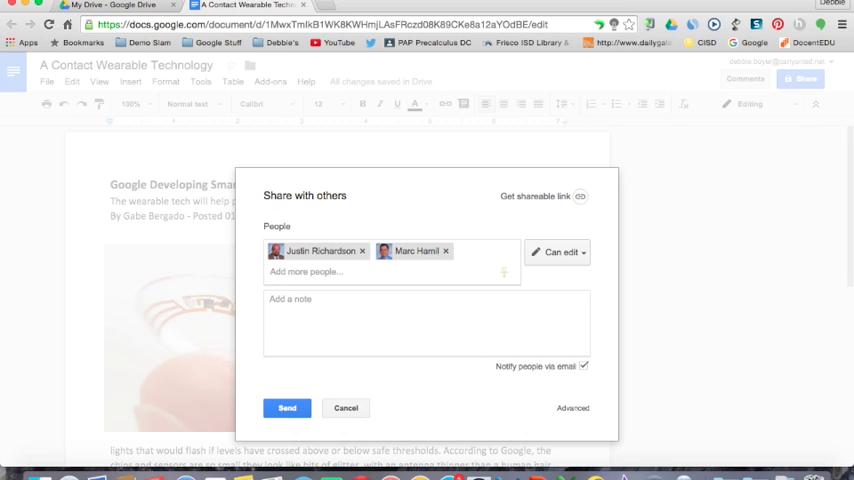
click(558, 251)
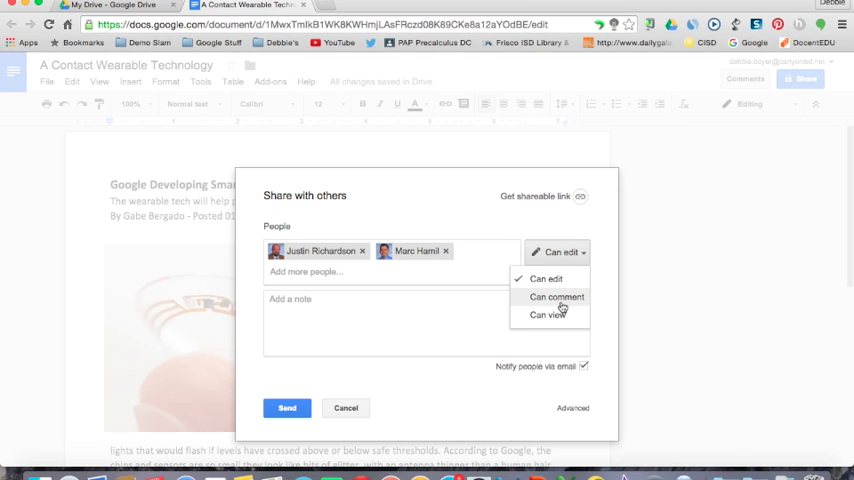
click(556, 297)
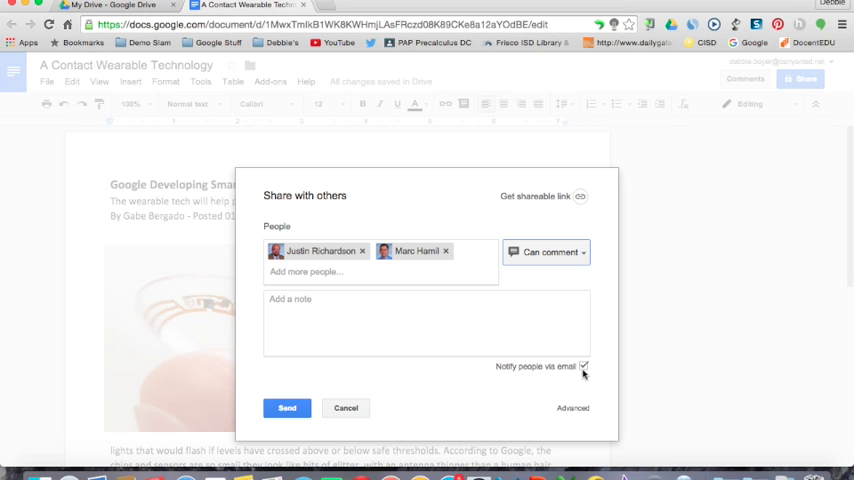
click(584, 366)
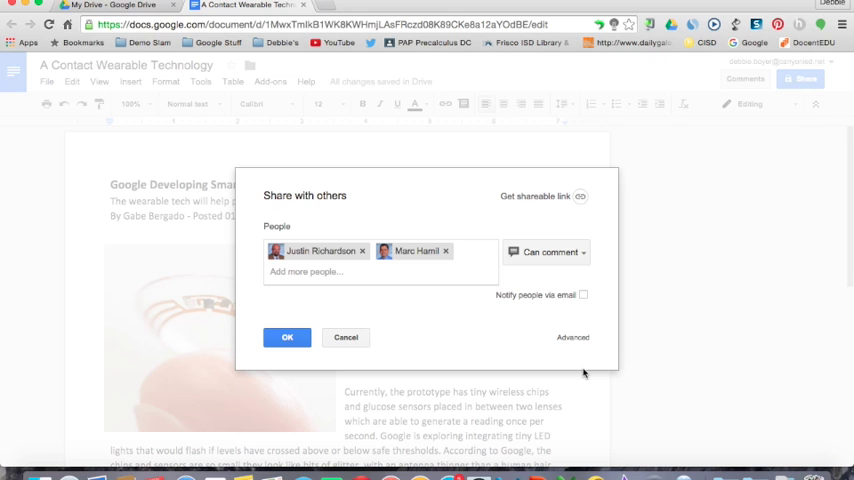
mouse_move(301, 323)
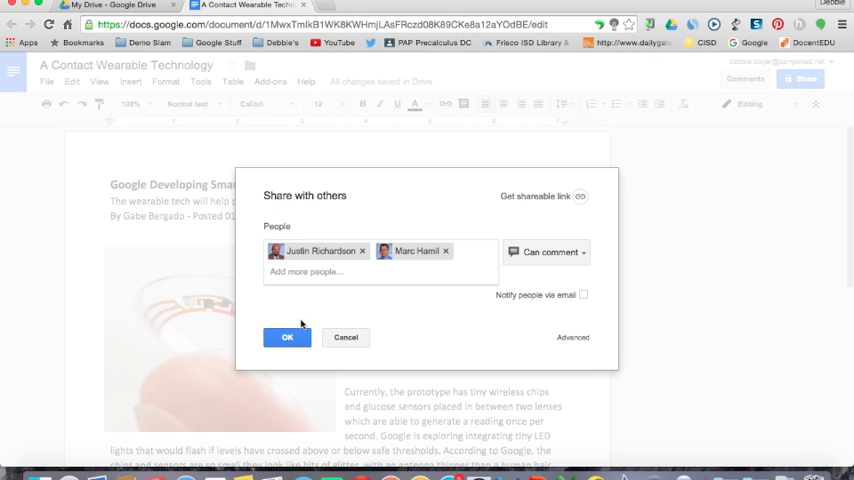
click(287, 337)
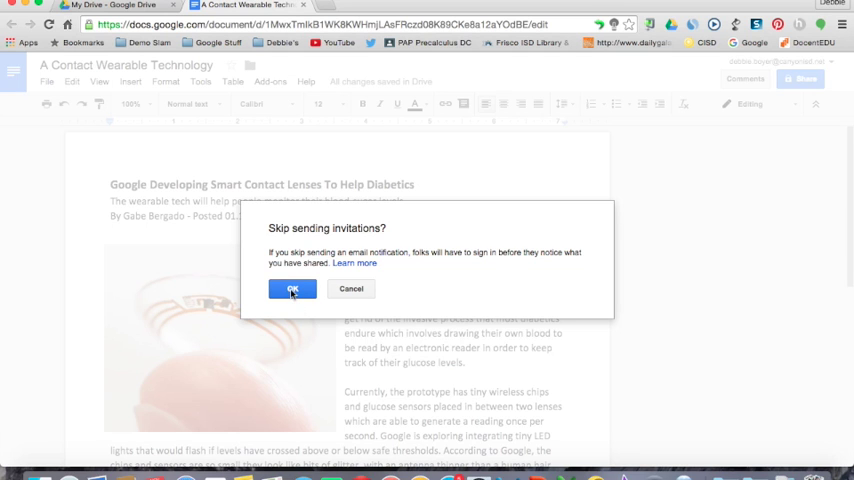
click(292, 289)
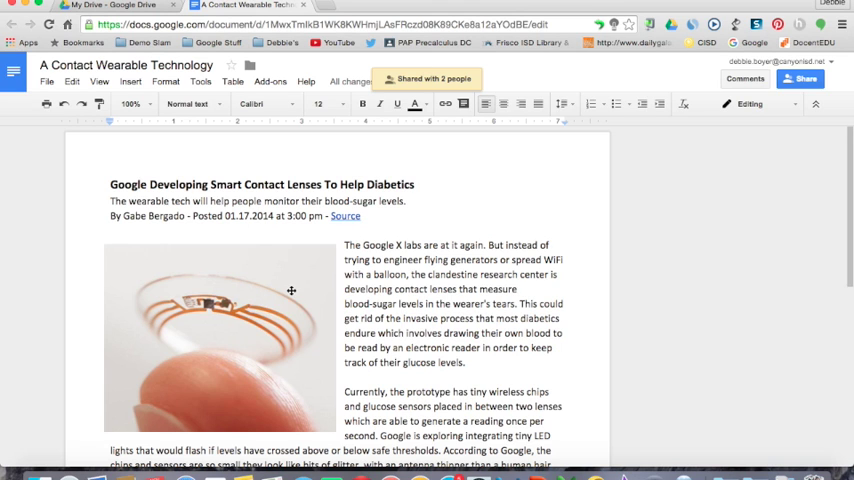
mouse_move(410, 321)
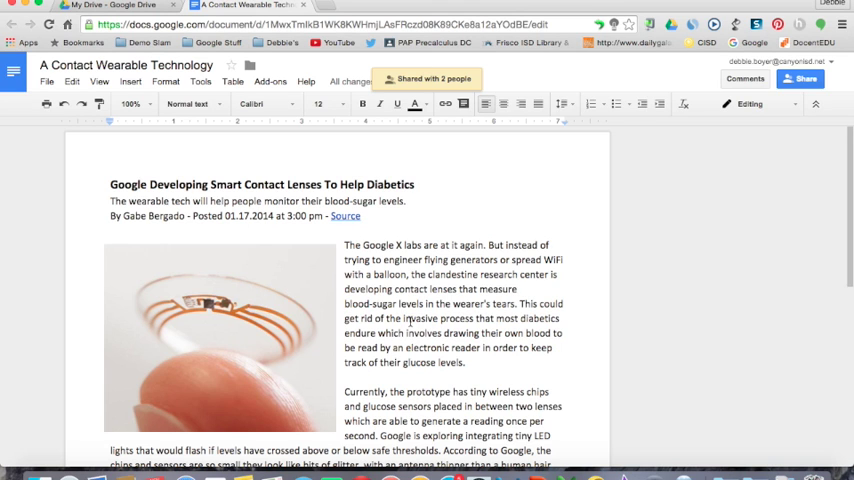
Step: Comment 'This is a great health benefit' on the passage about ending invasive blood-sugar testing
scroll(down, 3)
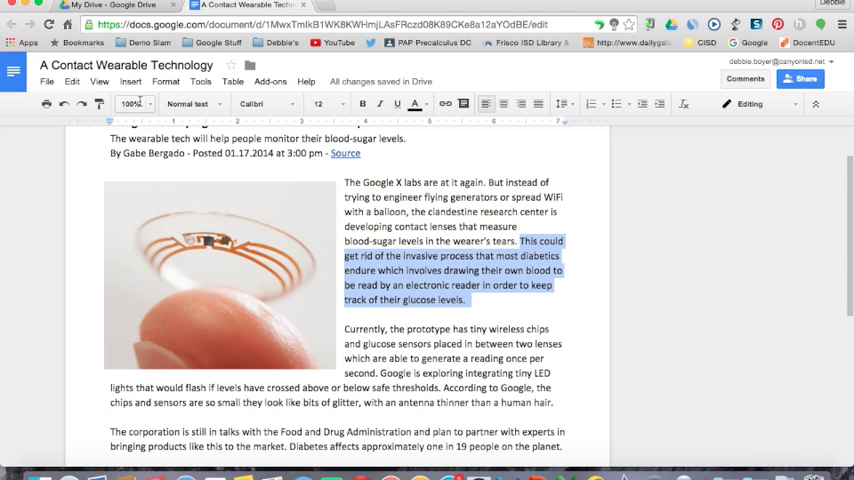
mouse_move(166, 81)
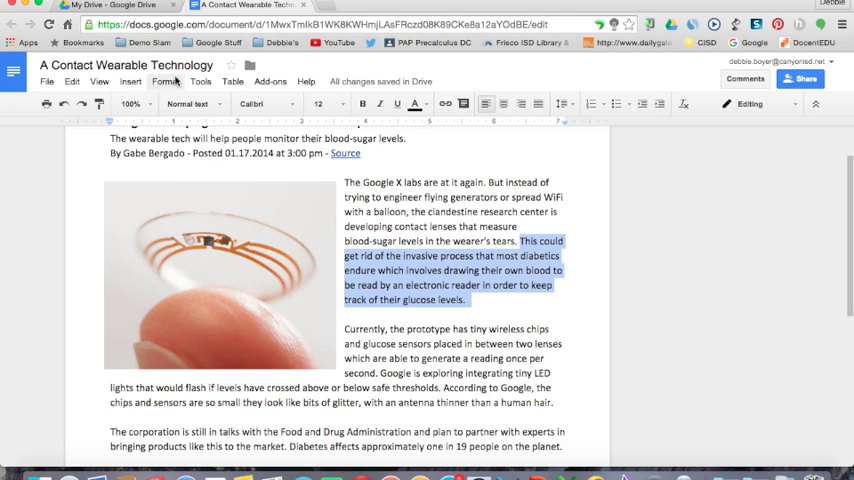
click(131, 81)
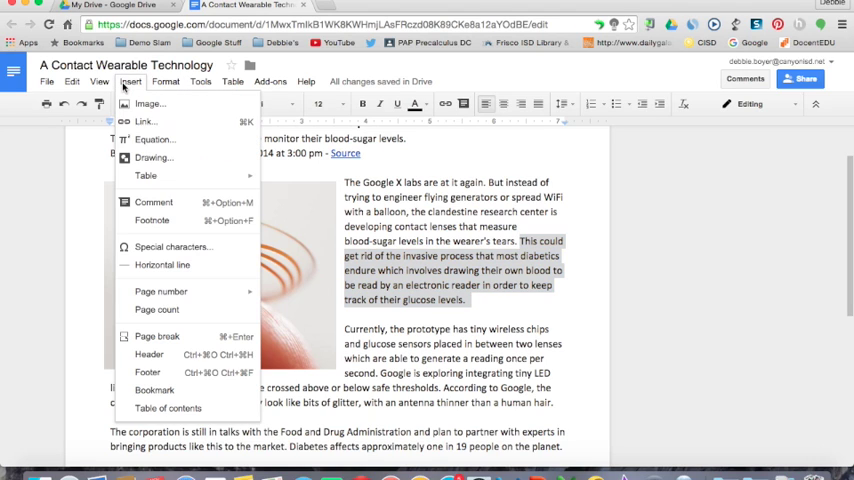
mouse_move(153, 202)
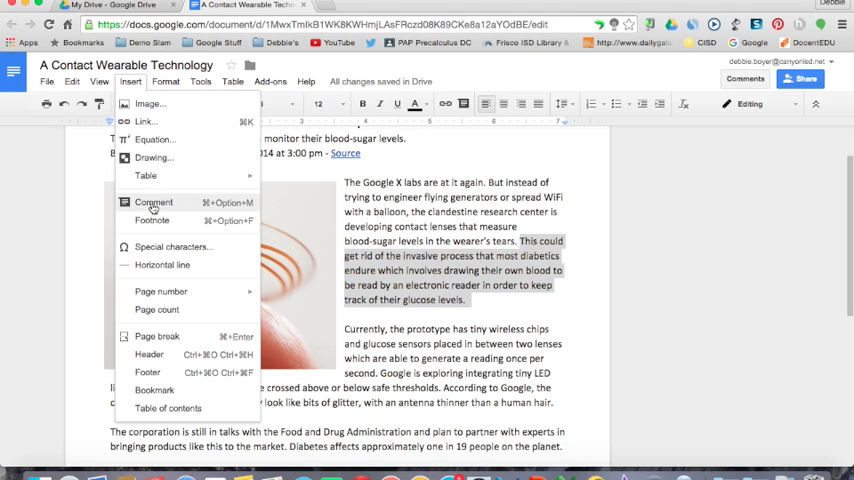
click(153, 202)
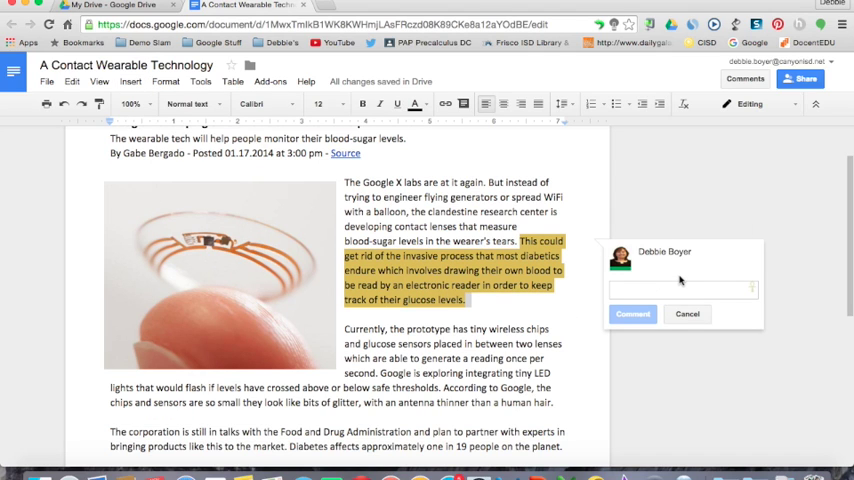
text(T)
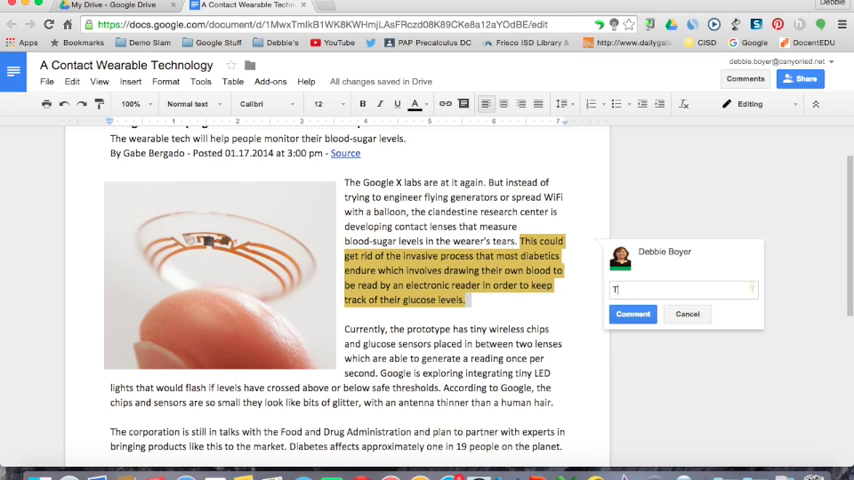
text(his is a great health b)
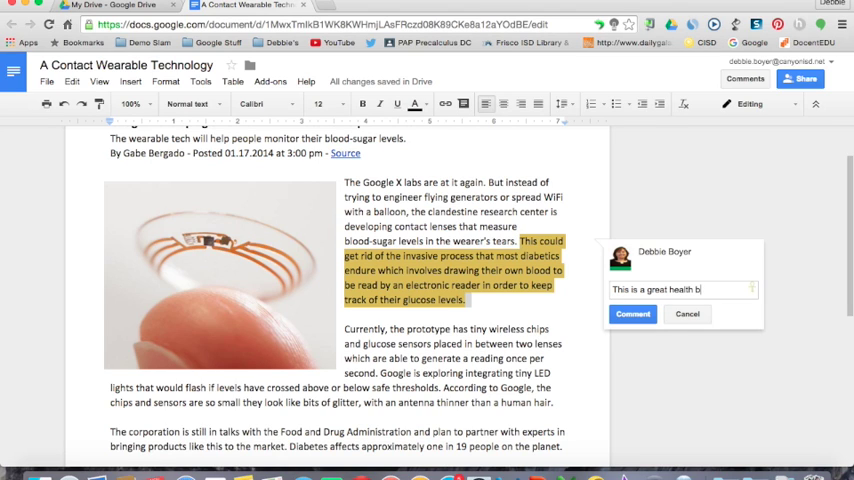
text(enefit)
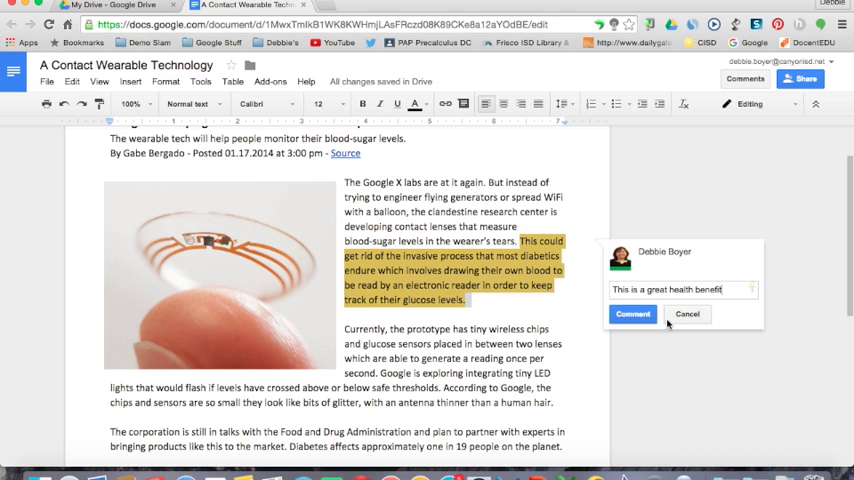
click(632, 314)
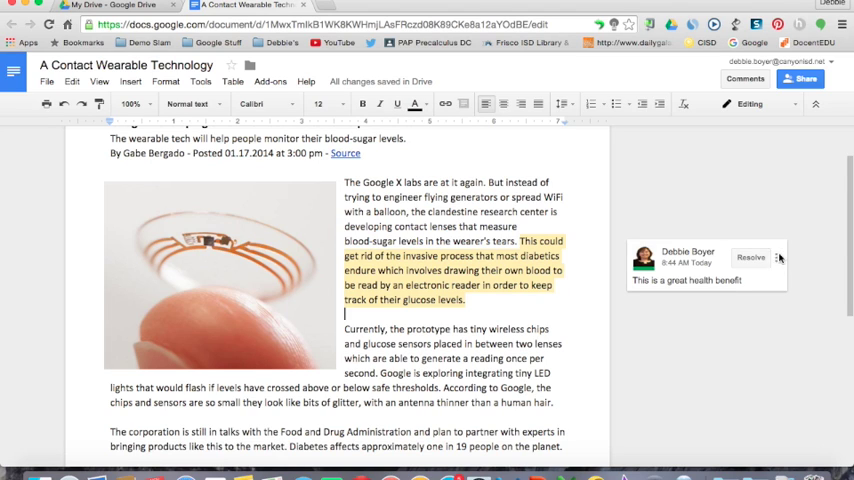
Step: Edit the health-benefit comment to end with an exclamation mark and save it
click(779, 258)
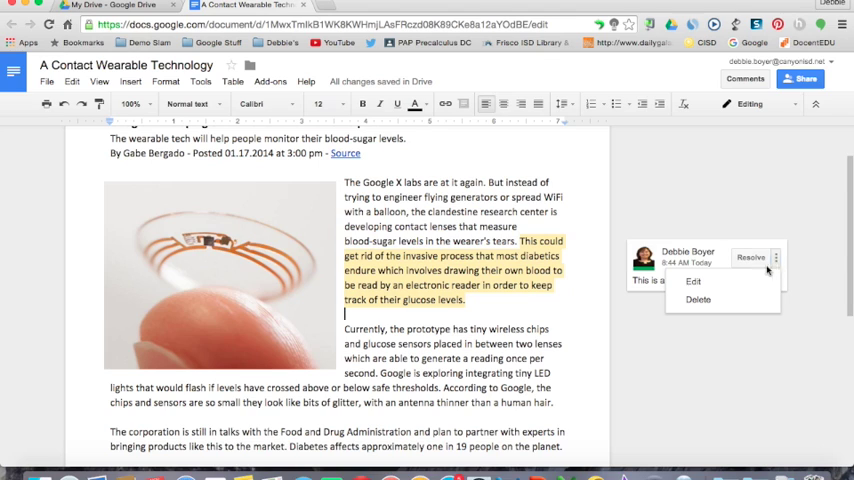
click(693, 281)
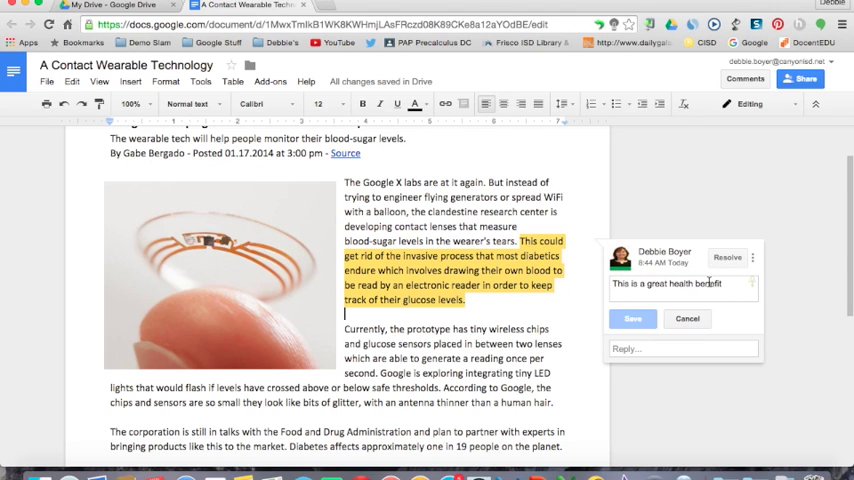
text(!)
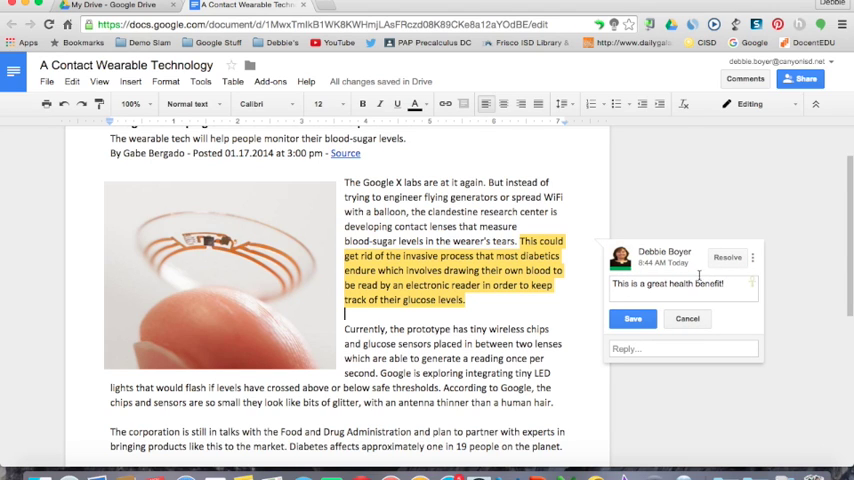
click(631, 318)
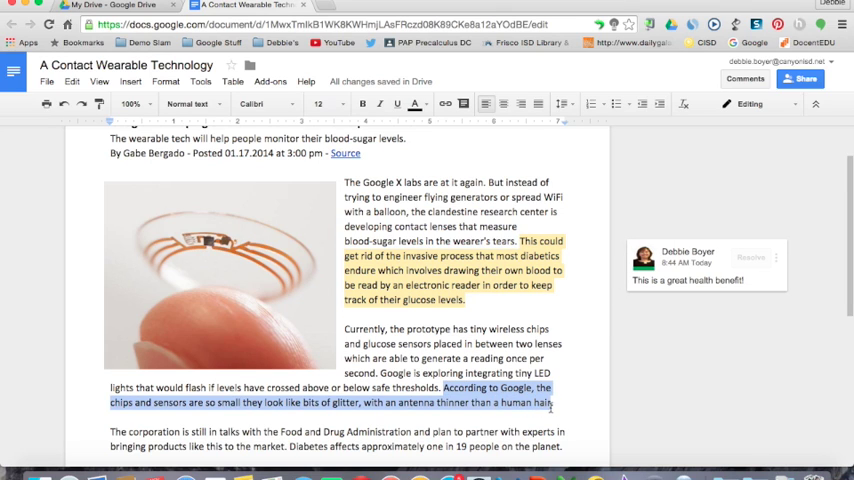
mouse_move(623, 373)
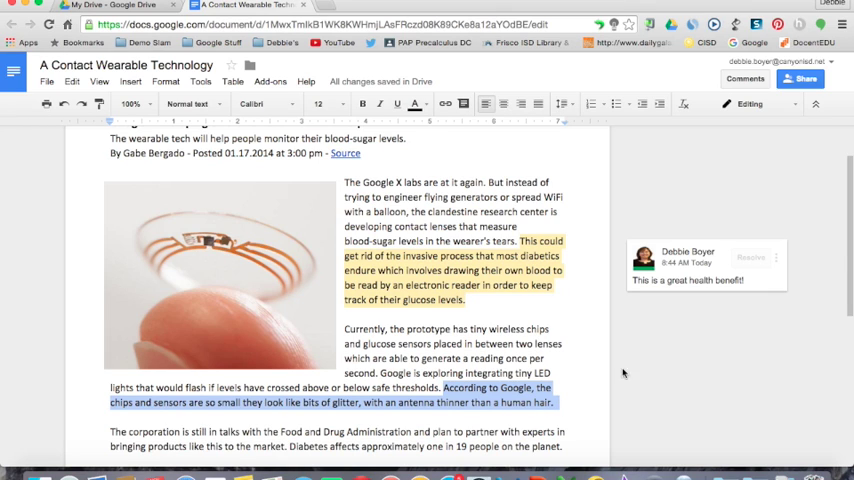
mouse_move(671, 368)
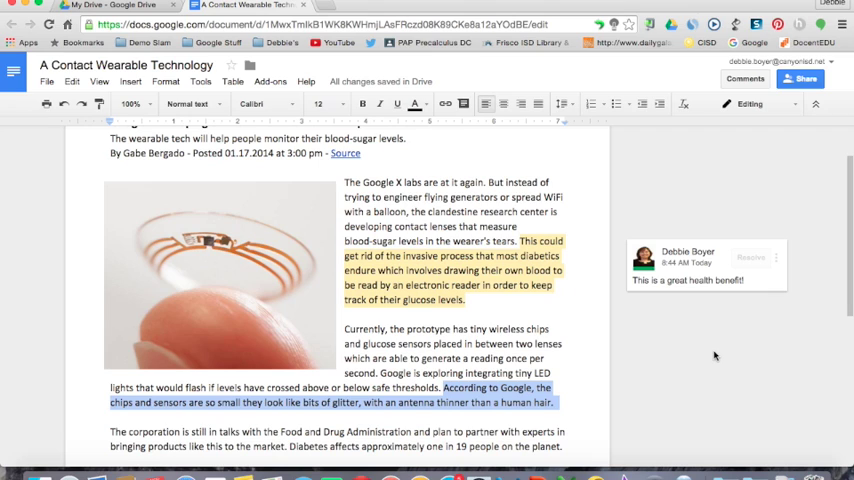
mouse_move(556, 366)
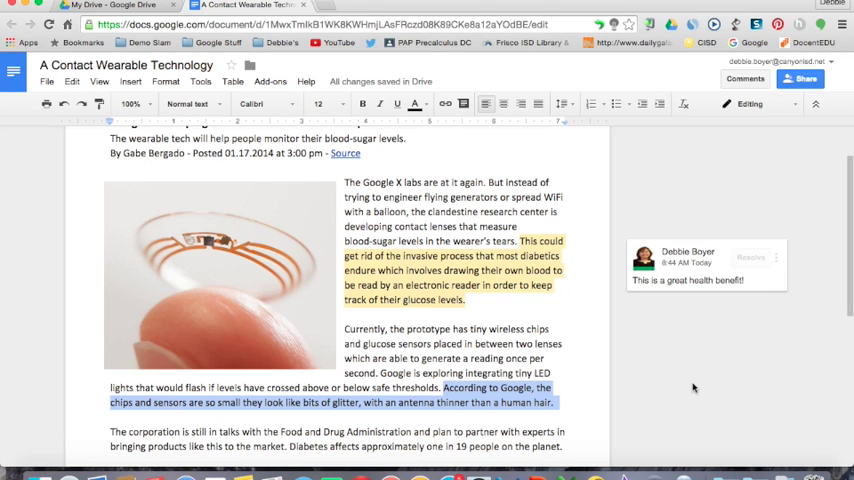
mouse_move(677, 330)
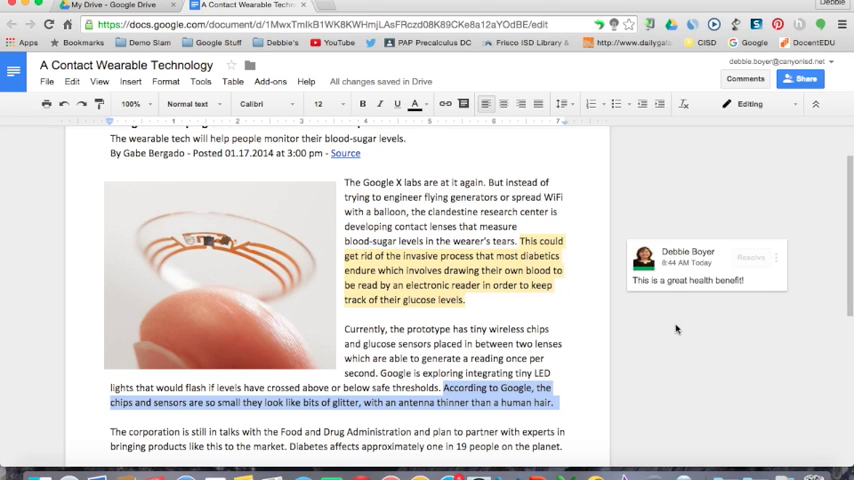
mouse_move(682, 367)
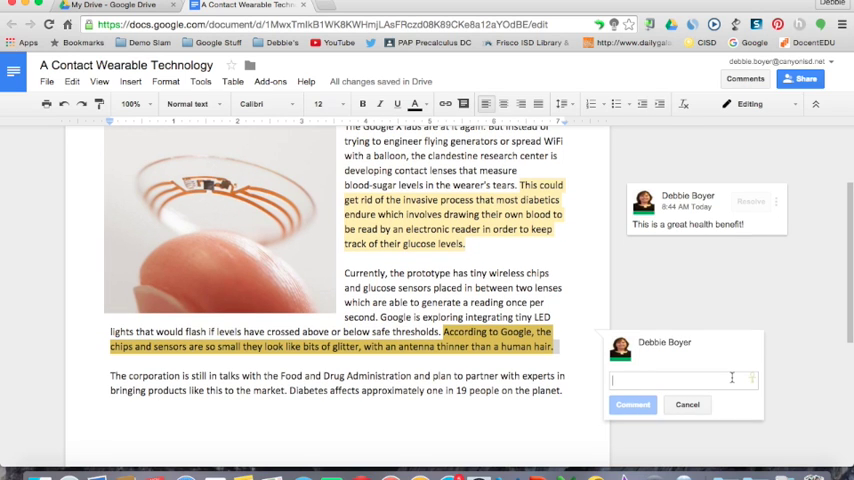
text(+j)
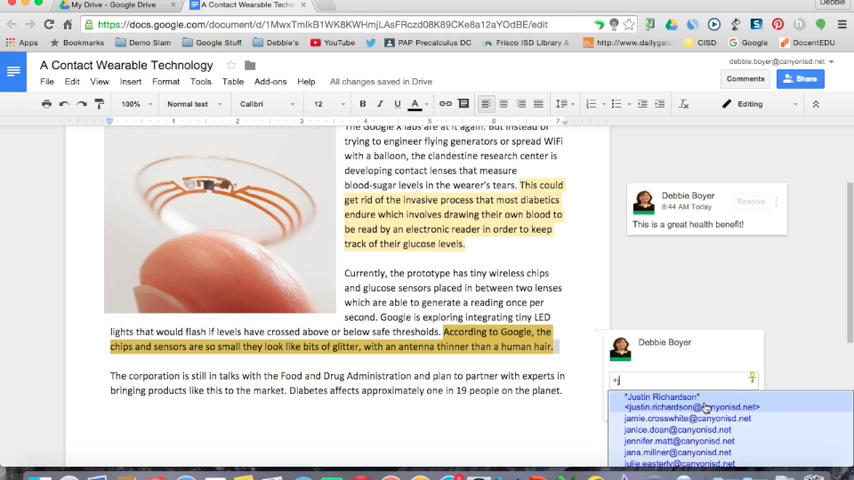
click(692, 406)
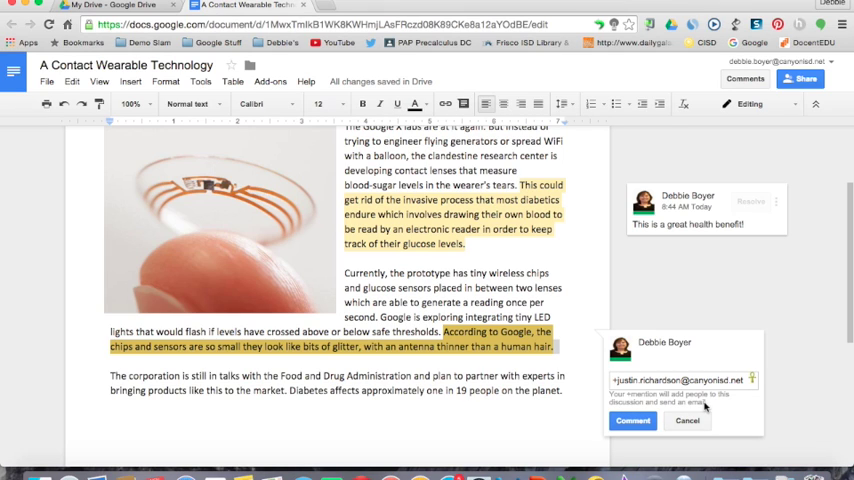
text(What do you think?)
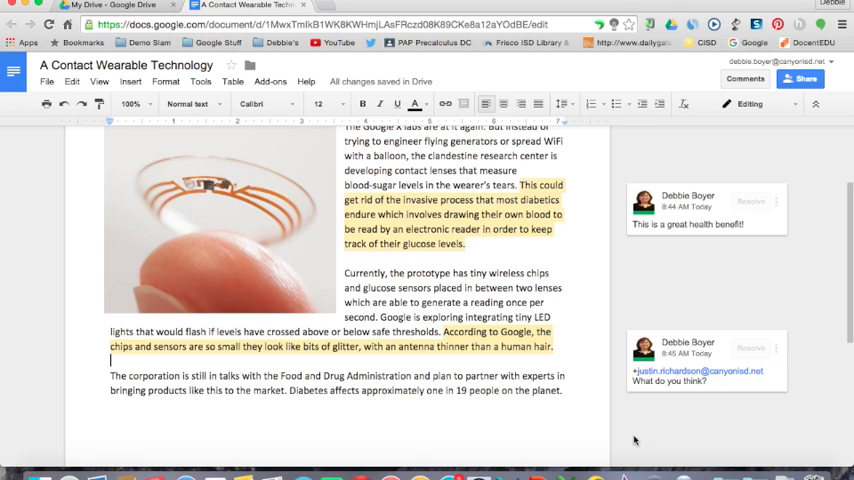
mouse_move(714, 283)
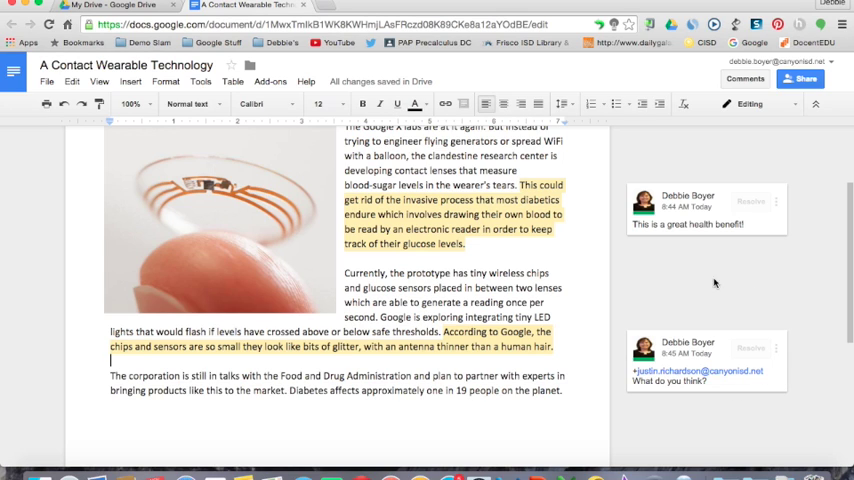
mouse_move(701, 264)
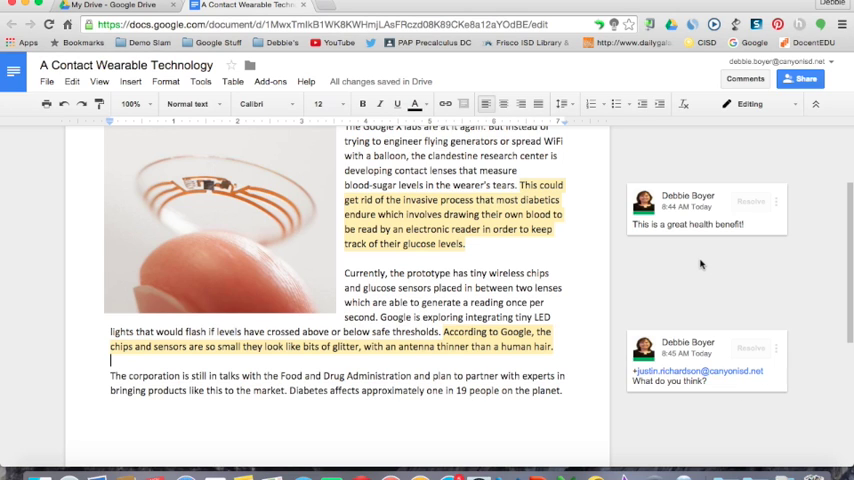
mouse_move(750, 202)
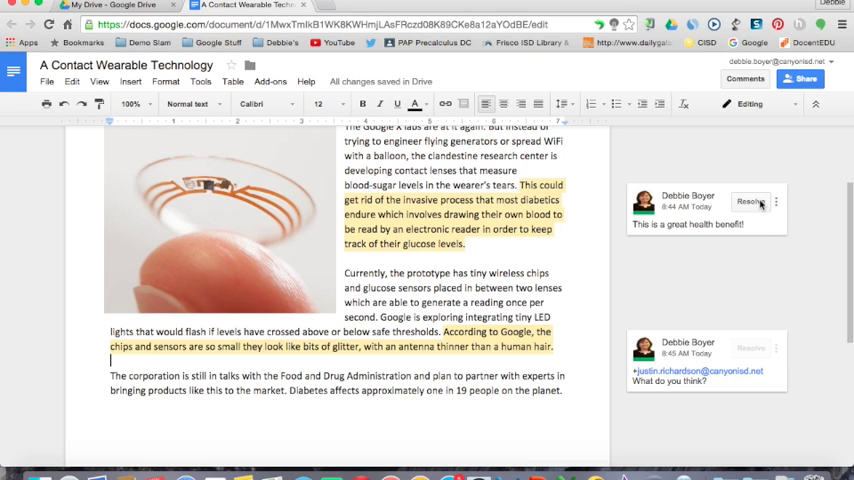
mouse_move(752, 202)
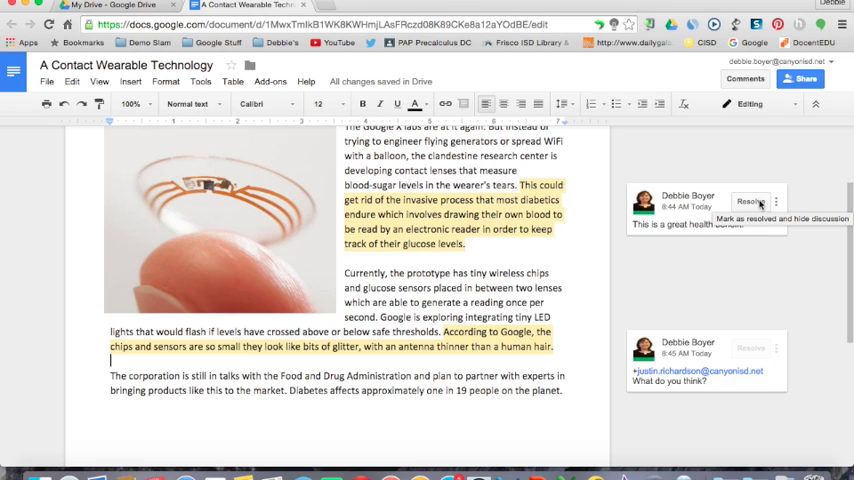
Step: Resolve the 'This is a great health benefit!' comment
click(749, 201)
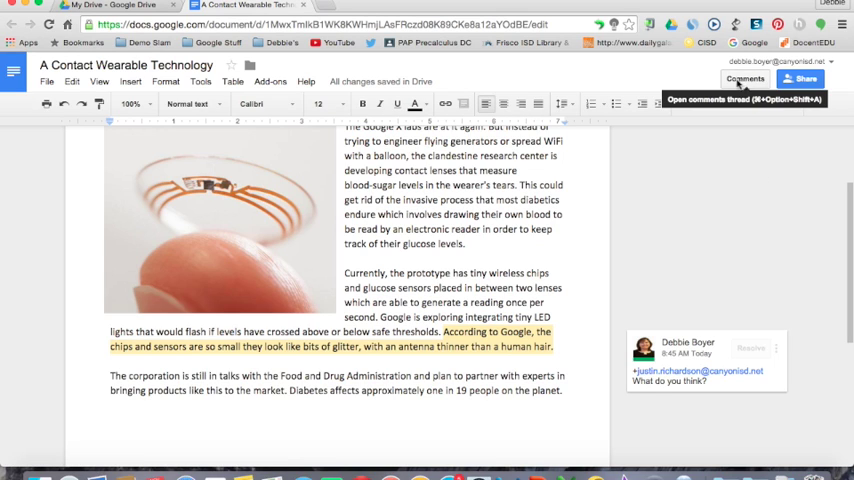
Step: Show the comment history with the resolved and mention comments
click(744, 78)
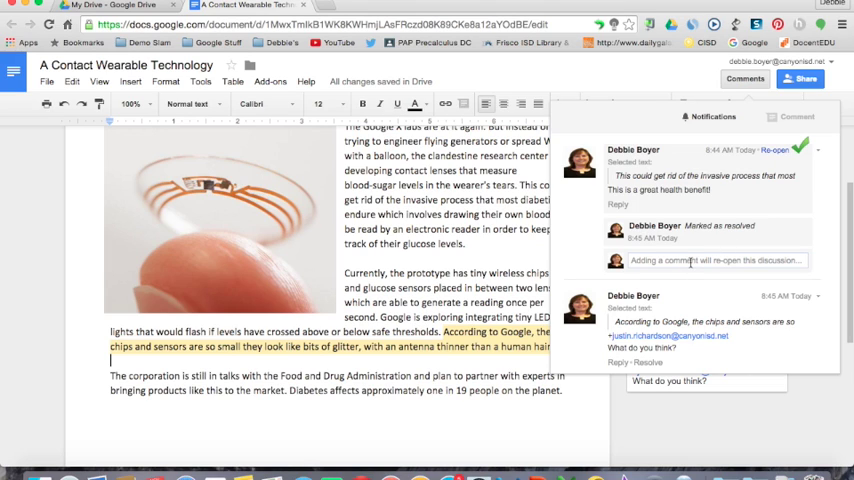
mouse_move(687, 270)
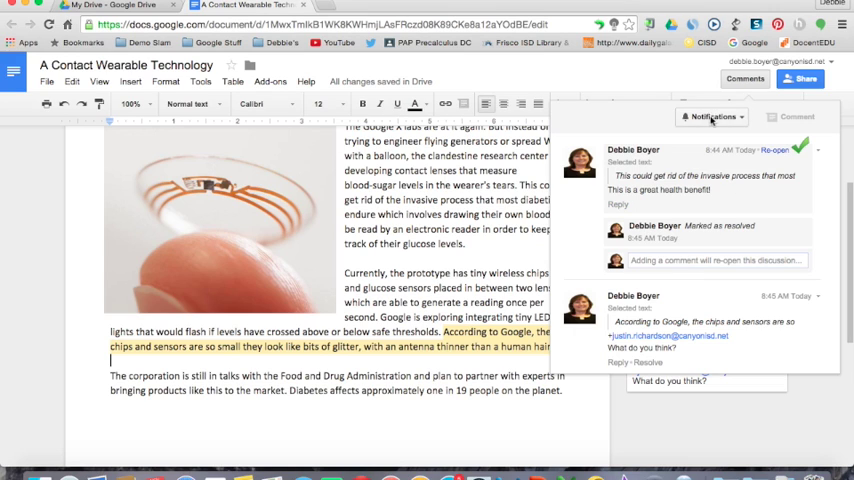
Step: Reveal the comment notification options All, Only yours and None
click(744, 79)
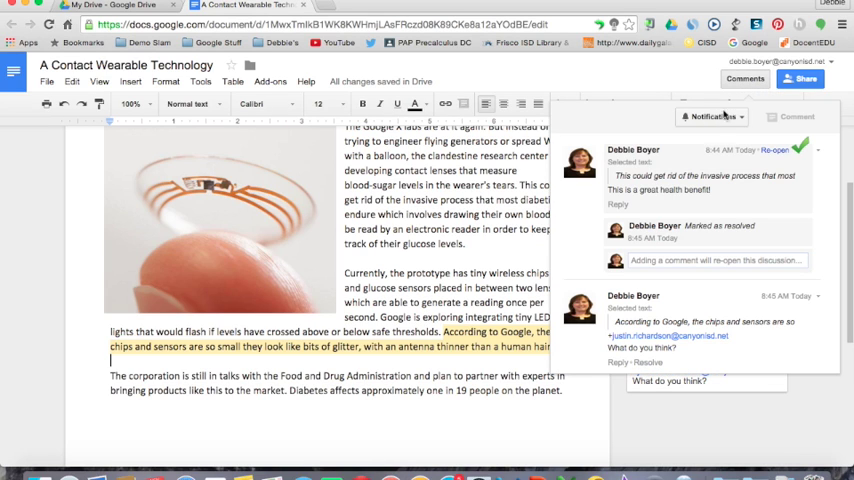
click(712, 116)
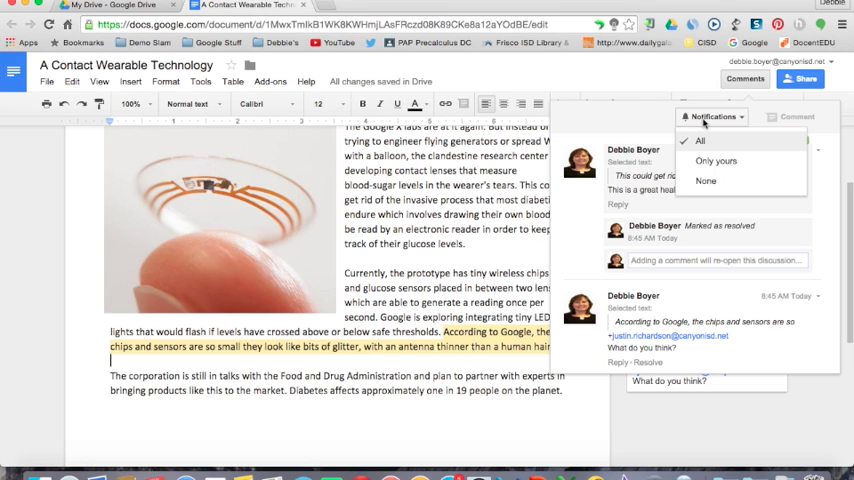
mouse_move(716, 161)
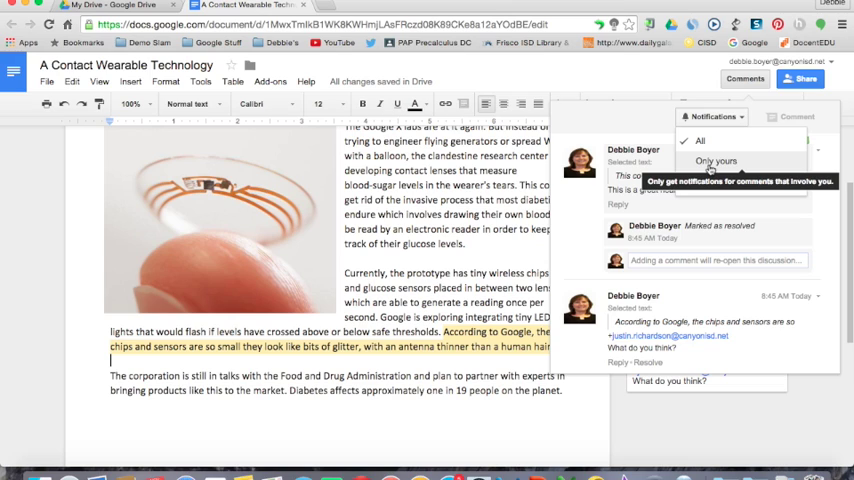
mouse_move(722, 197)
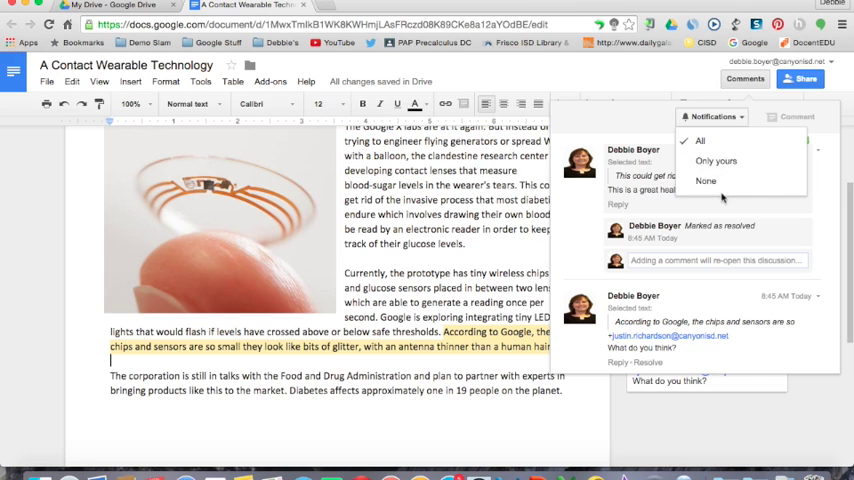